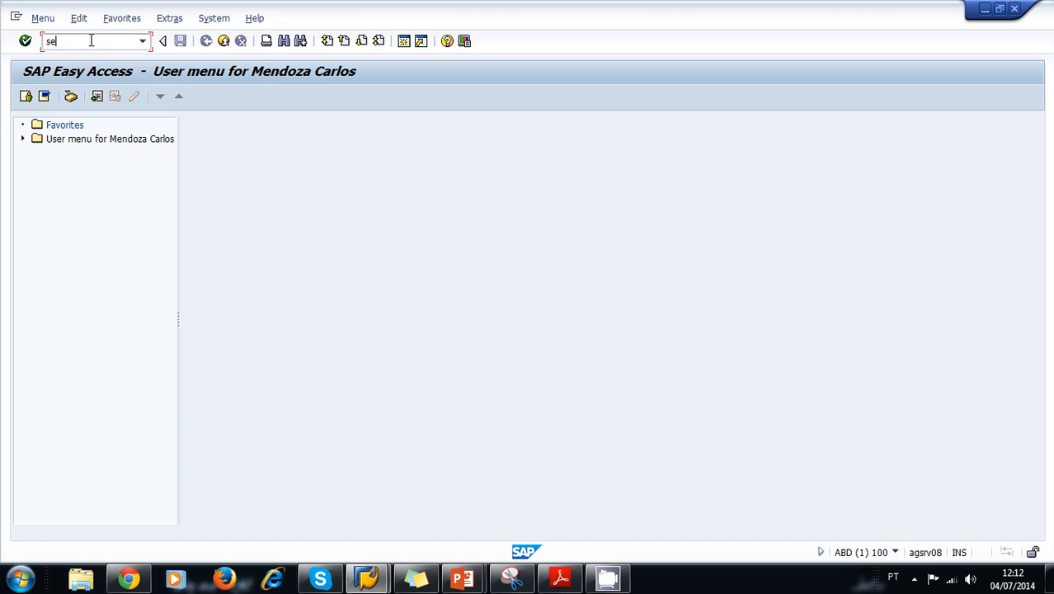
Start transaction SE80, choose Program as object type and enter program name test
type("80")
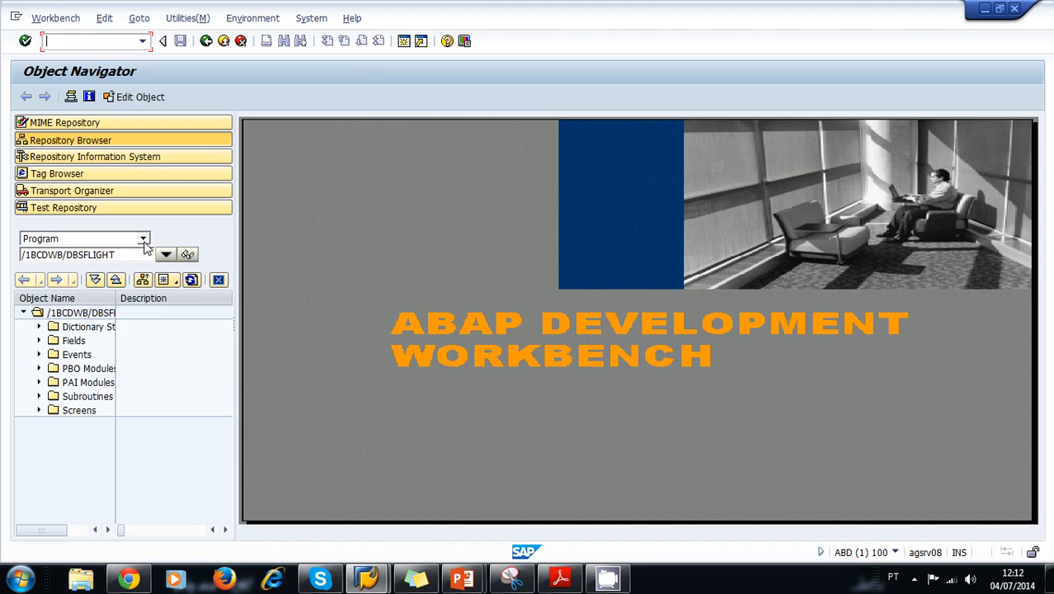
left_click(143, 238)
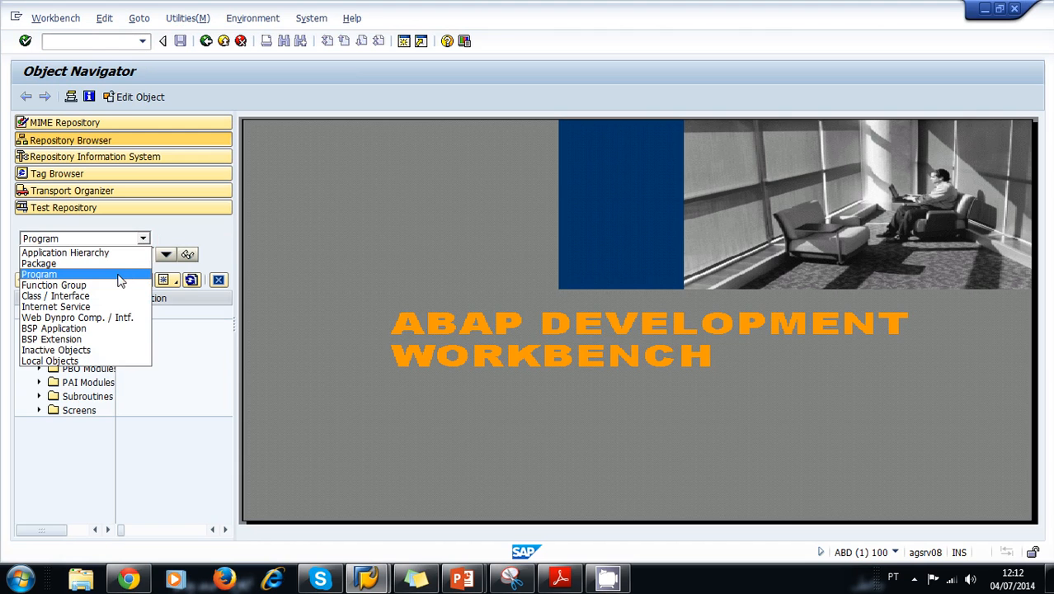
left_click(39, 274)
type("z")
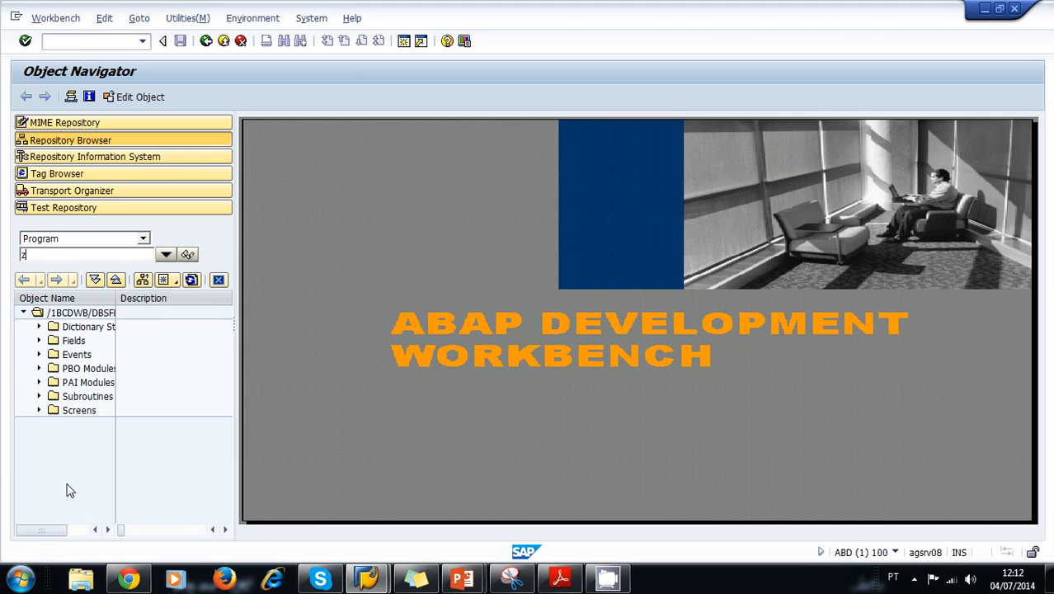
type("test")
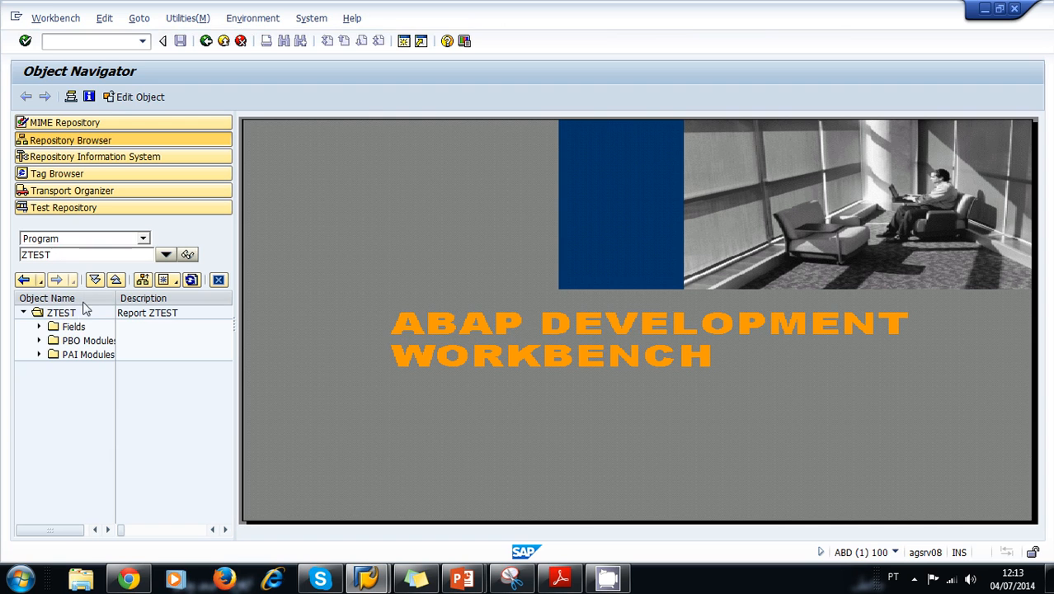
Display ZTEST's source, look up ZTEST_2 and decline creating the missing program
left_click(61, 313)
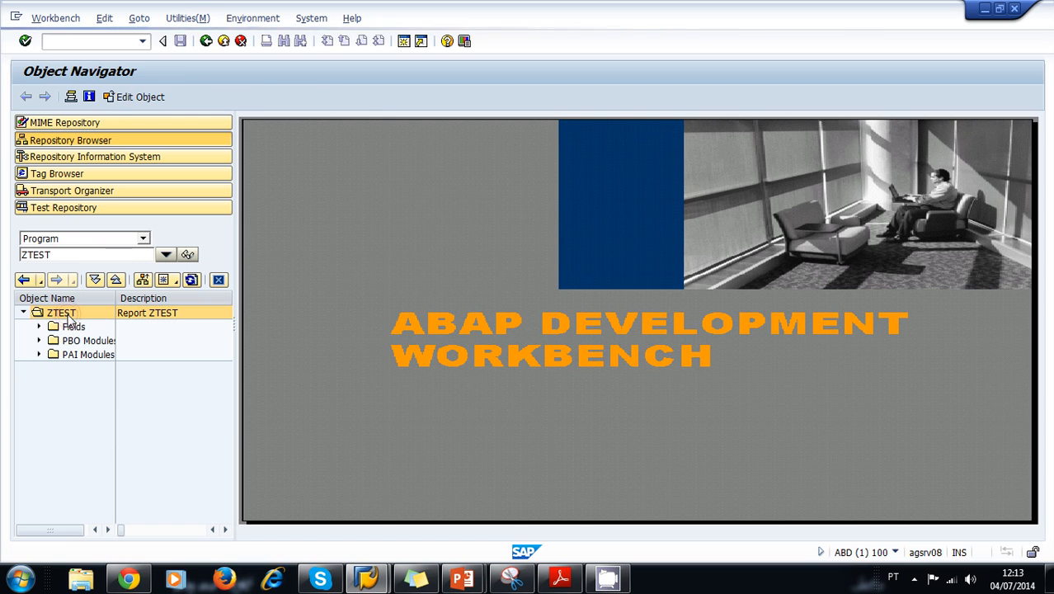
double_click(61, 313)
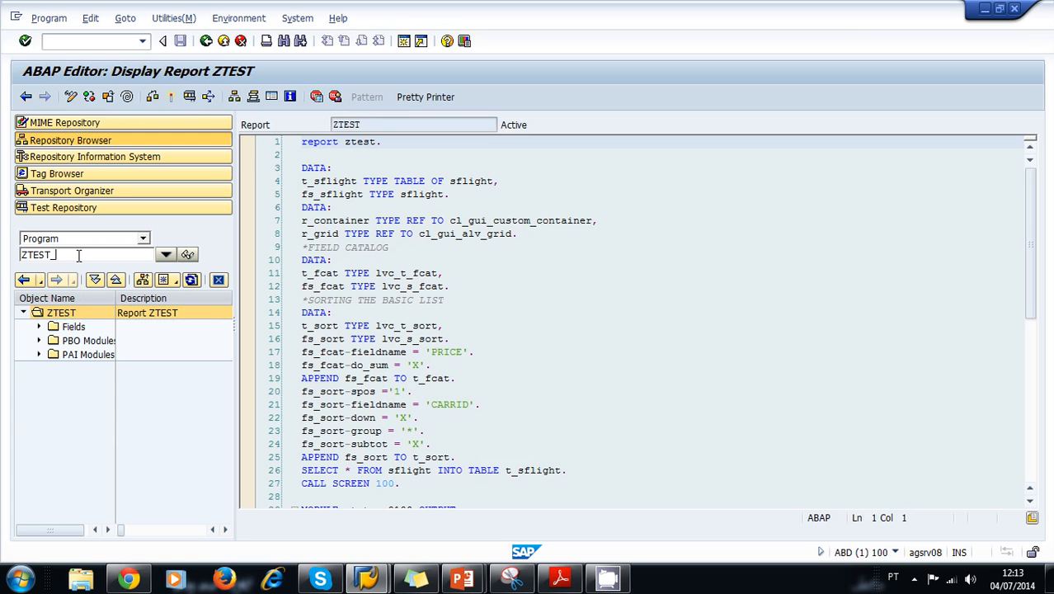
type("_2")
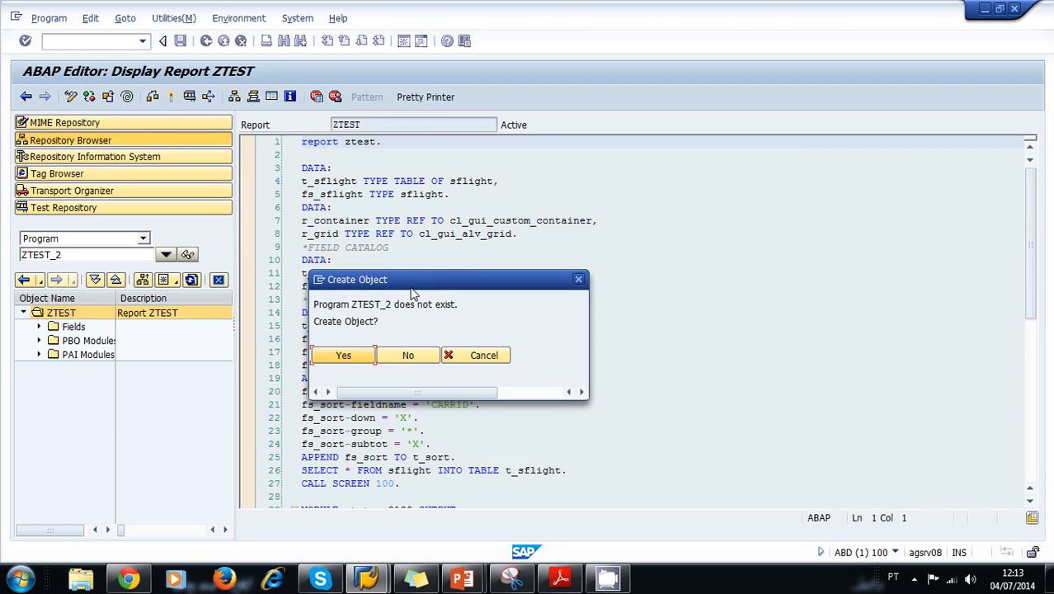
mouse_move(343, 311)
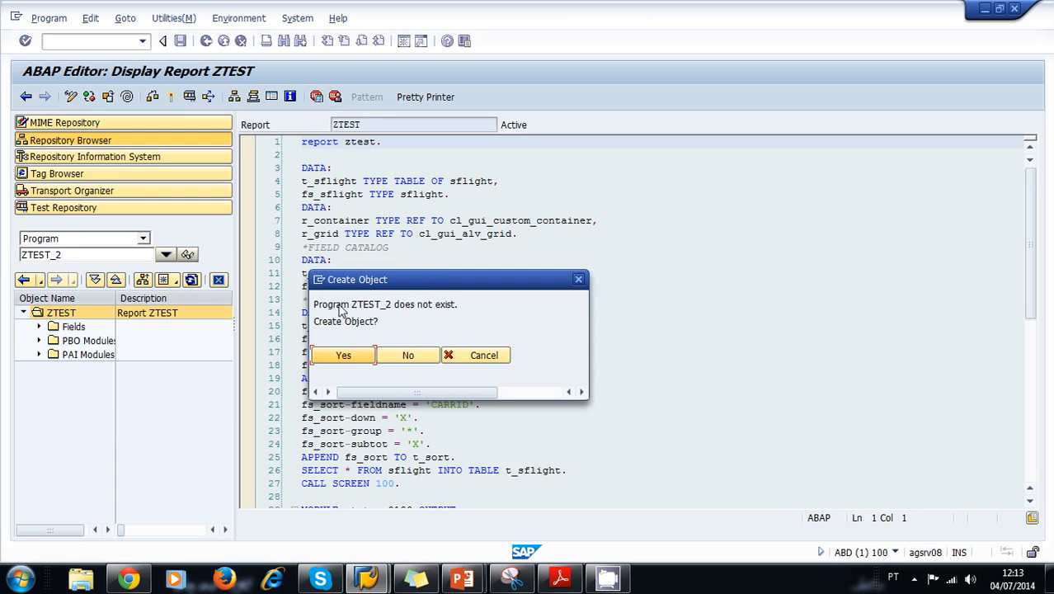
mouse_move(396, 324)
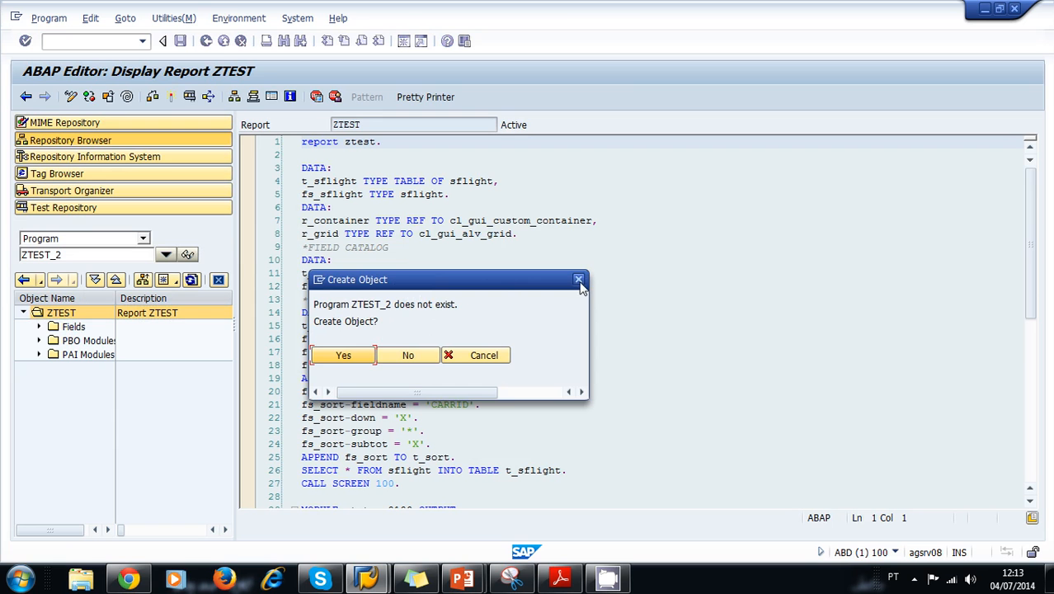
mouse_move(579, 280)
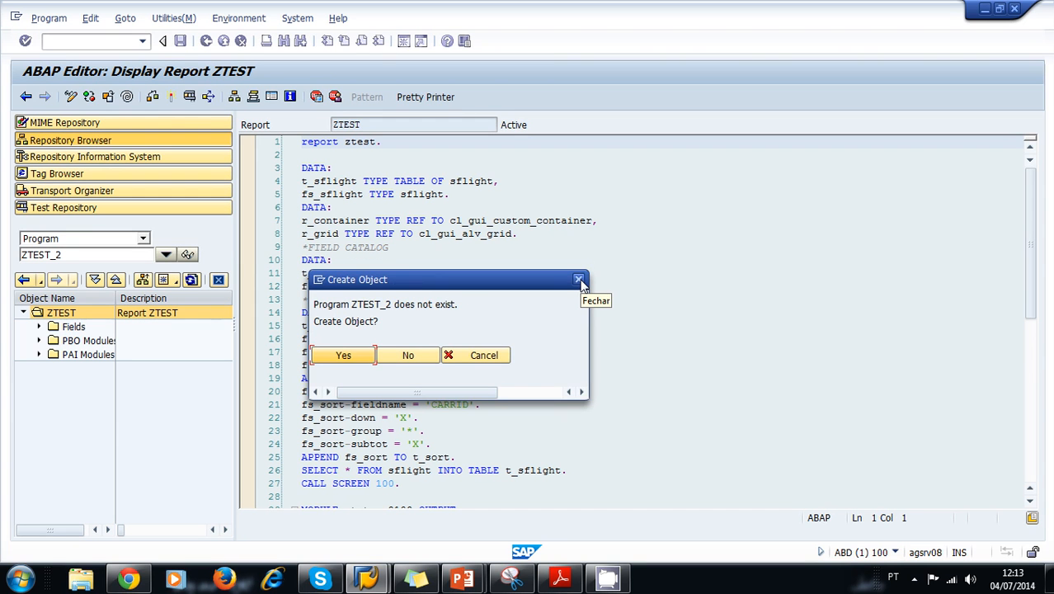
left_click(407, 354)
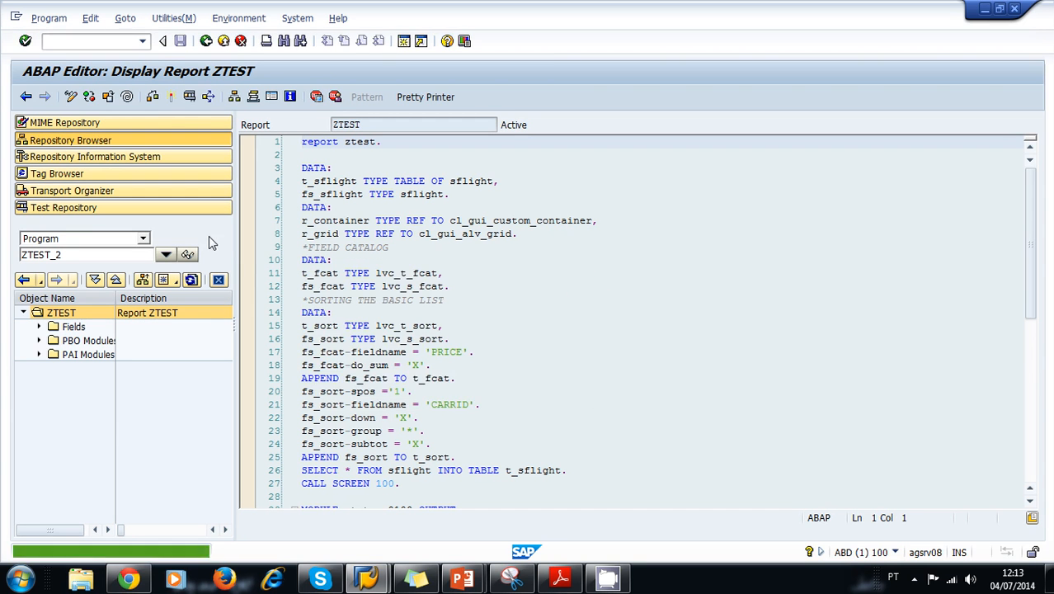
left_click(142, 239)
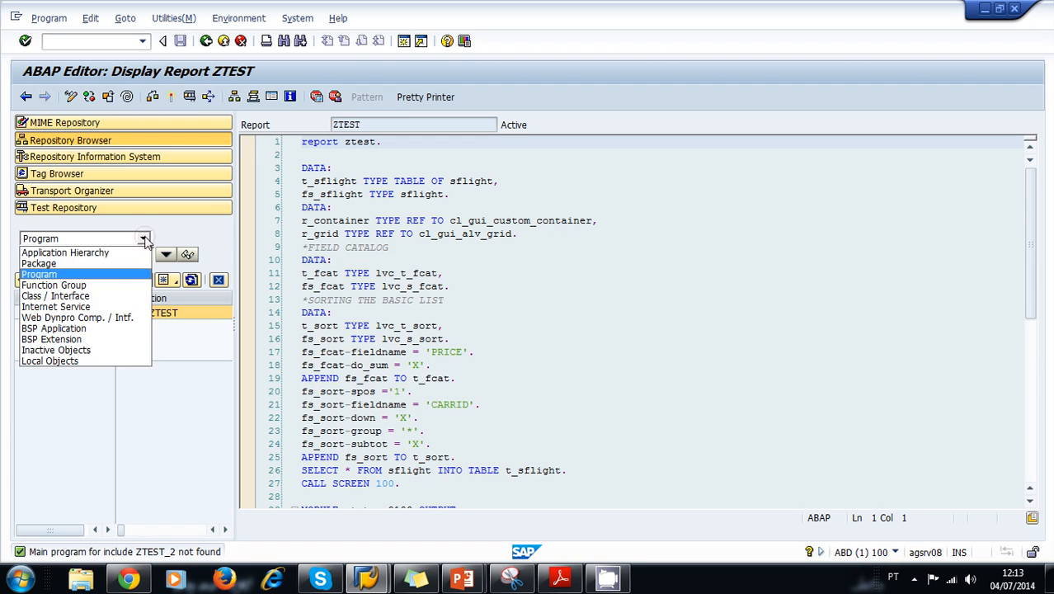
mouse_move(98, 265)
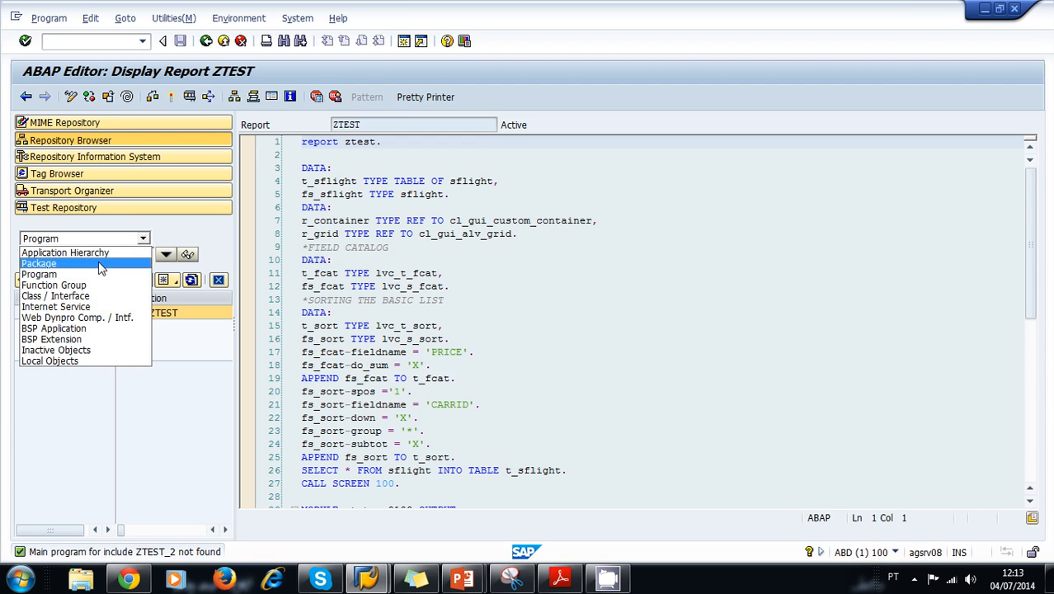
Browse by package, select ZABAP_COURSE and start creating a program from its context menu
left_click(39, 263)
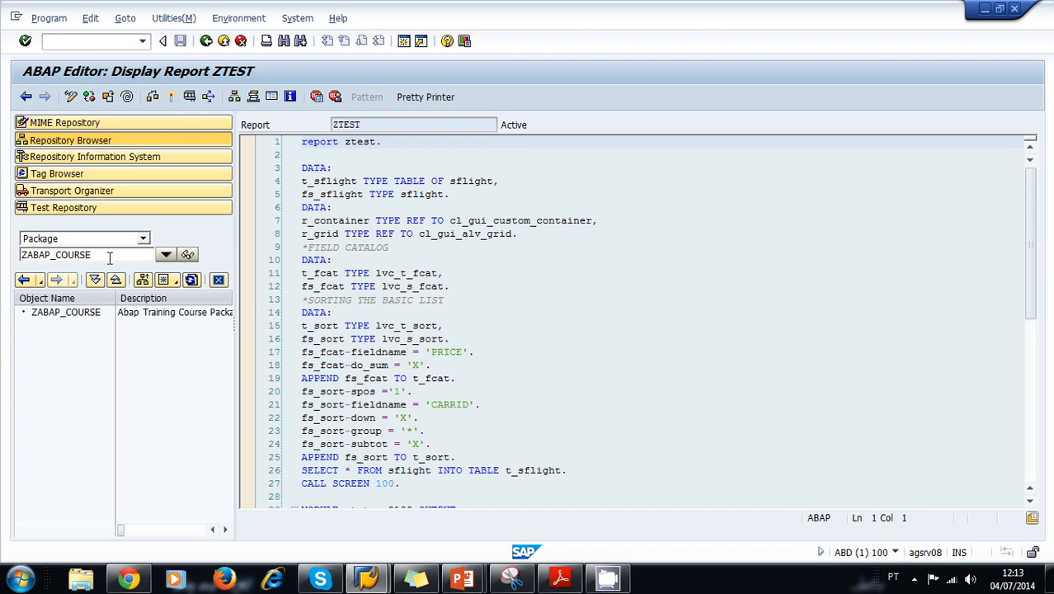
left_click(65, 312)
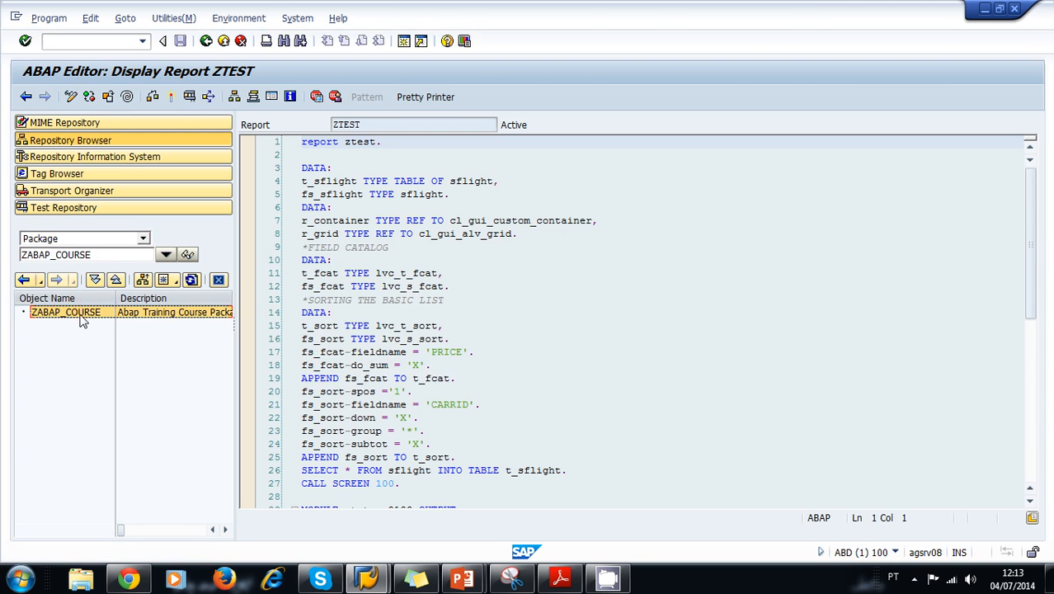
right_click(66, 312)
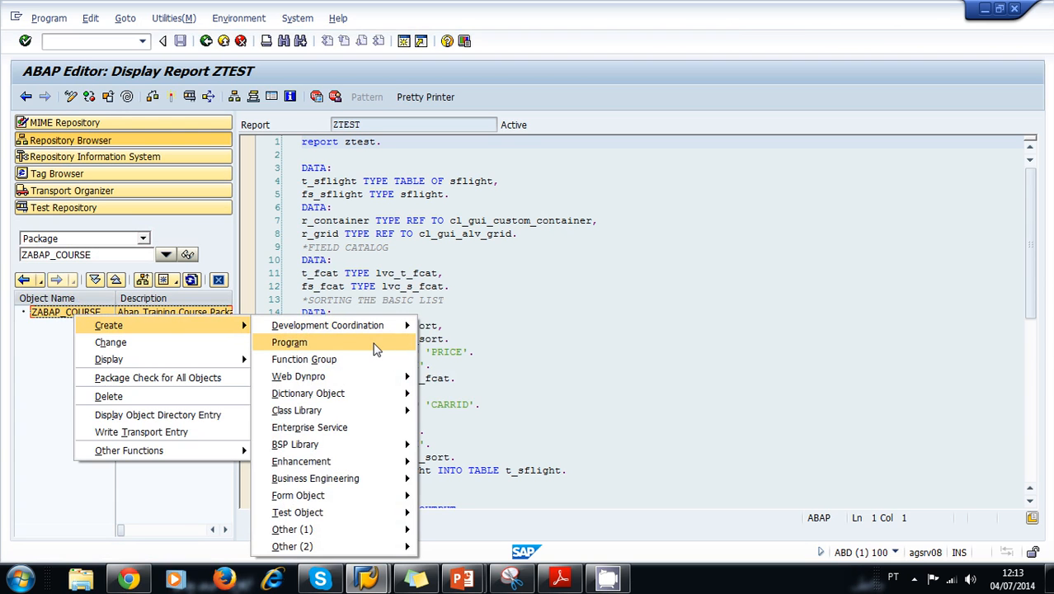
left_click(289, 341)
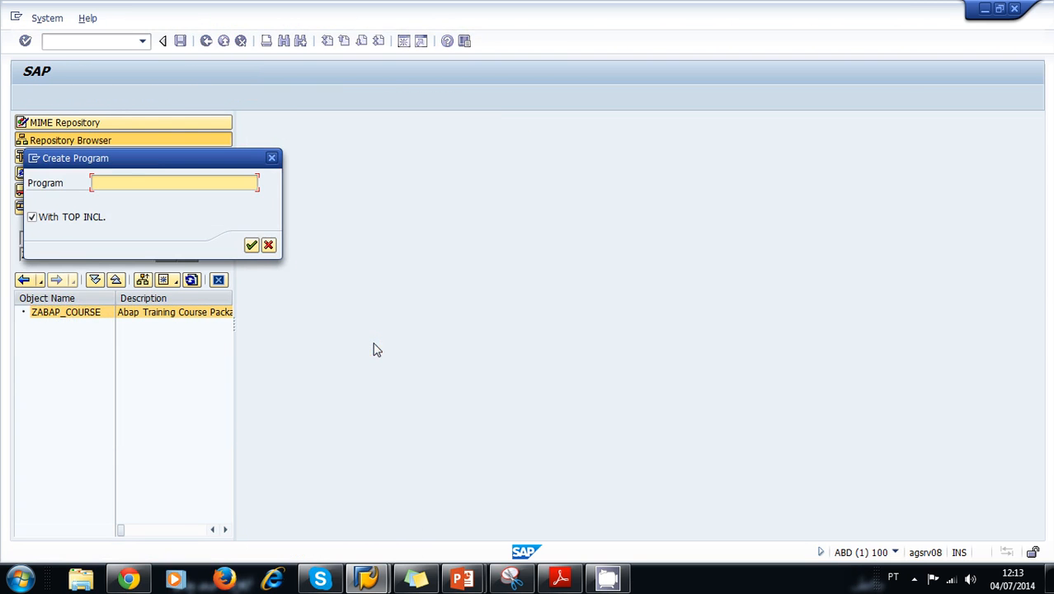
Enter program name ztest2 in the creation prompt, then cancel it
left_click_drag(151, 158, 515, 350)
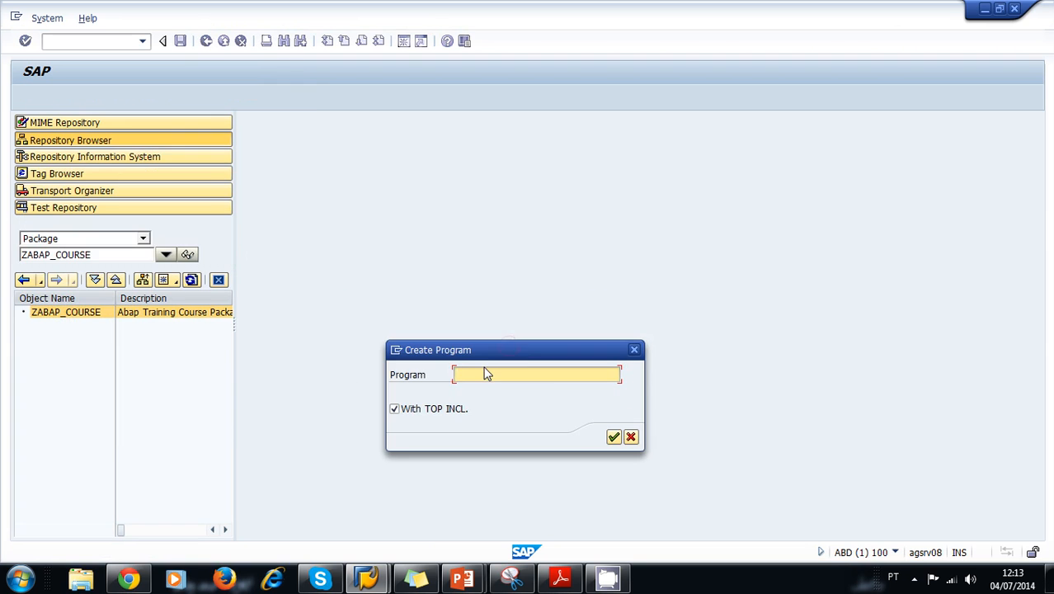
type("ztest")
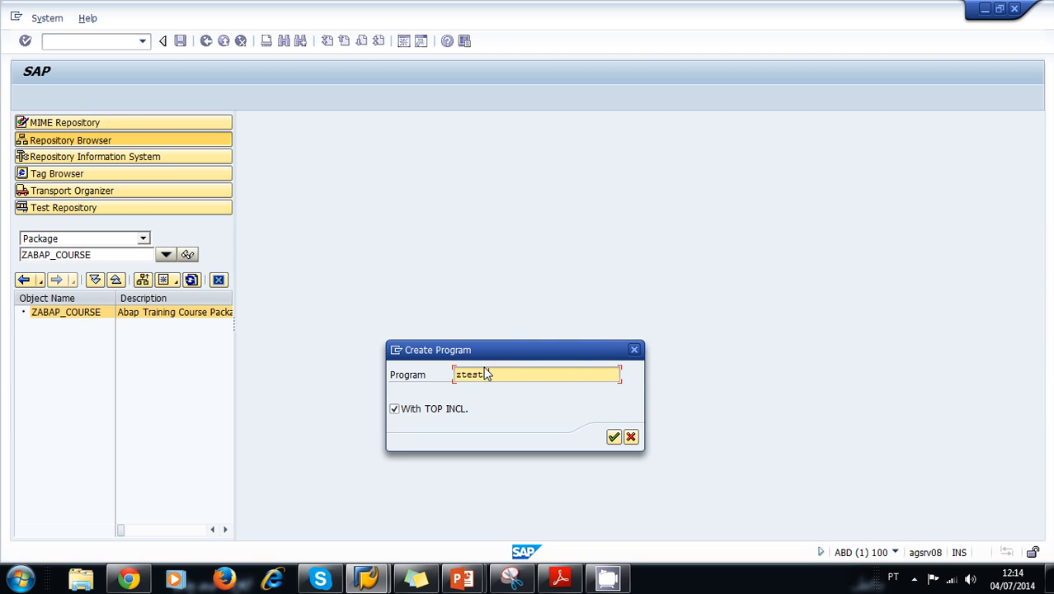
type("2")
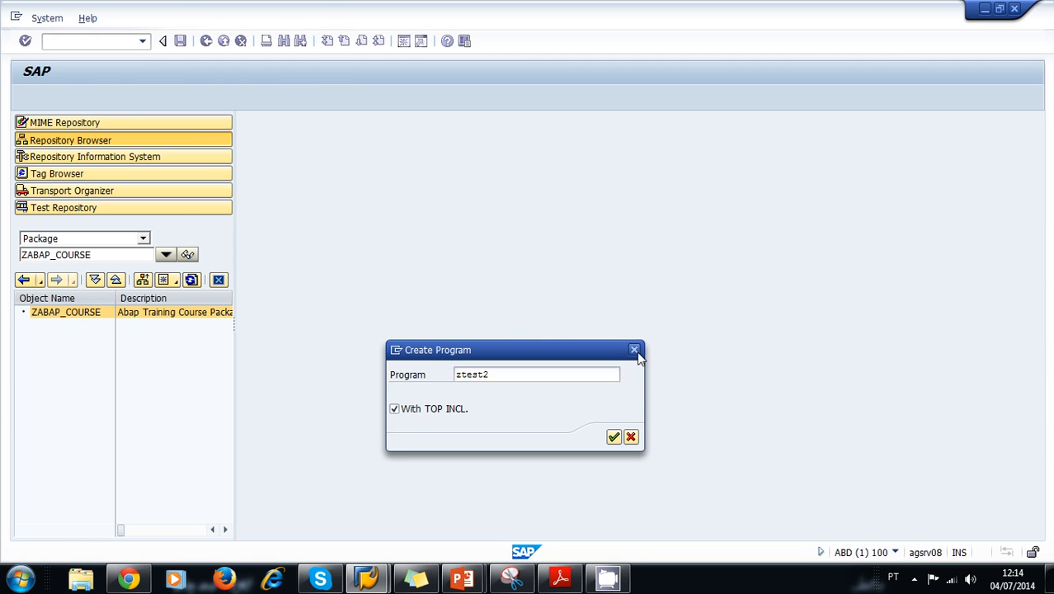
left_click(631, 436)
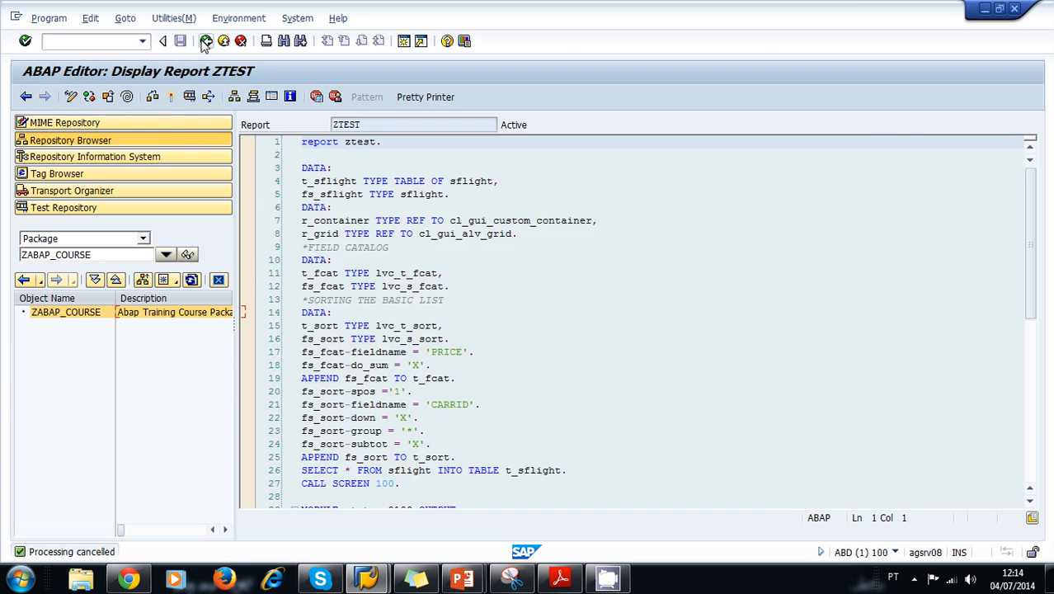
Return to the navigator, enter program ztext in the Object Selection dialog and cancel it
left_click(162, 41)
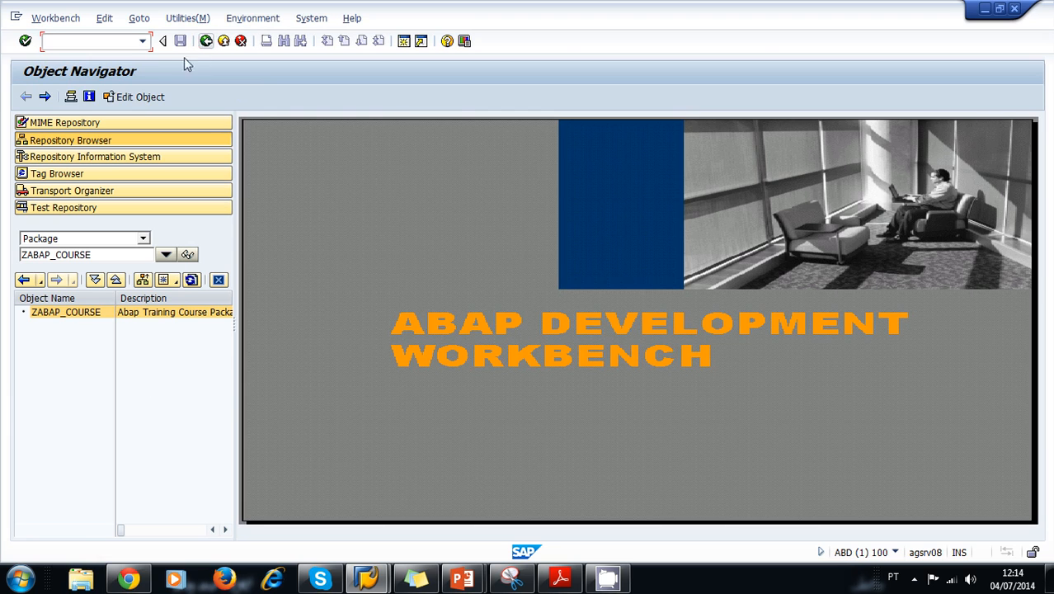
mouse_move(179, 96)
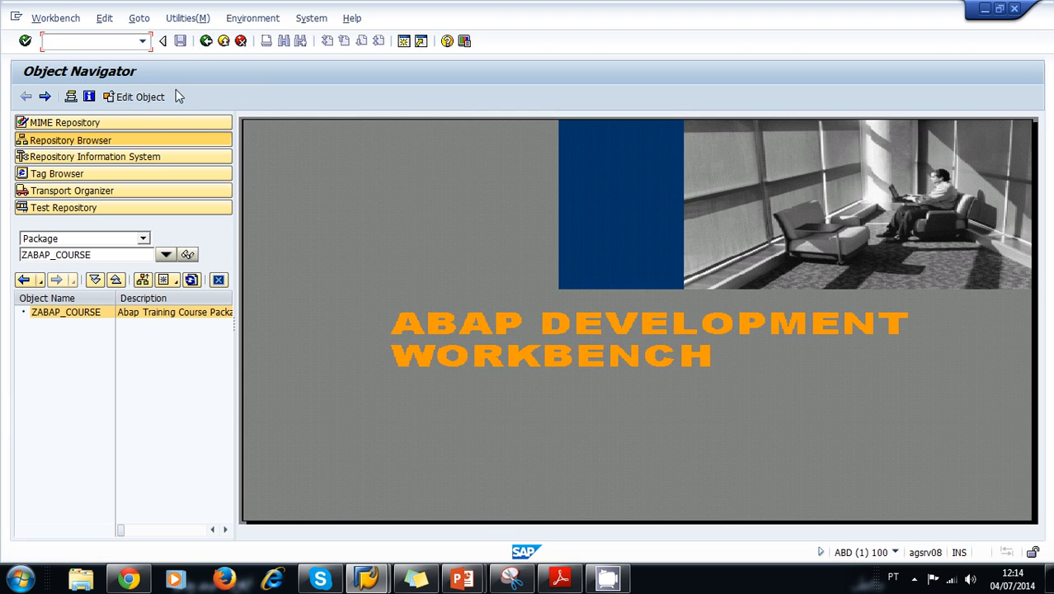
mouse_move(141, 96)
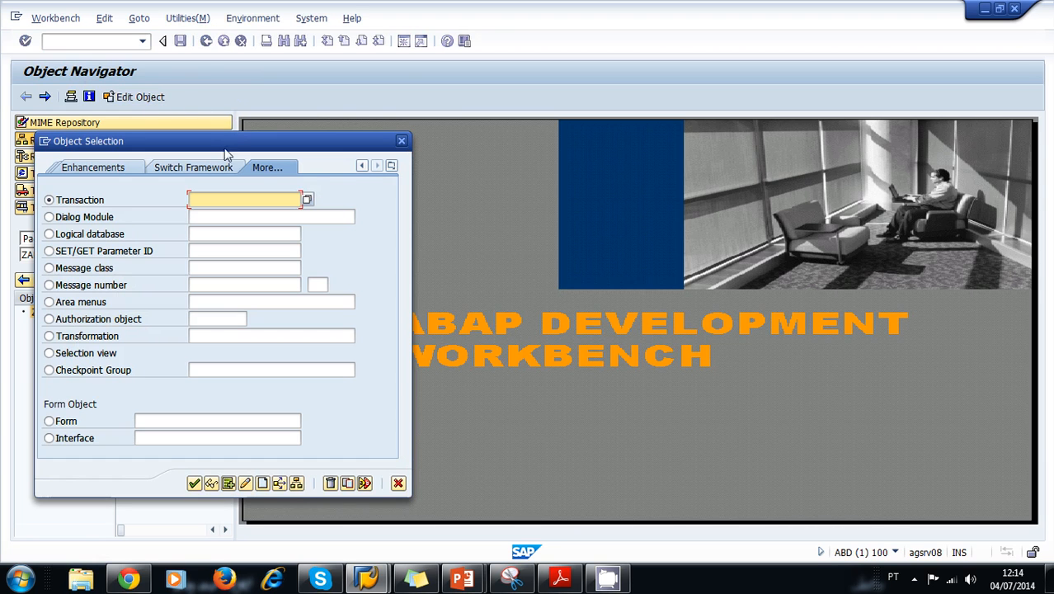
left_click(361, 166)
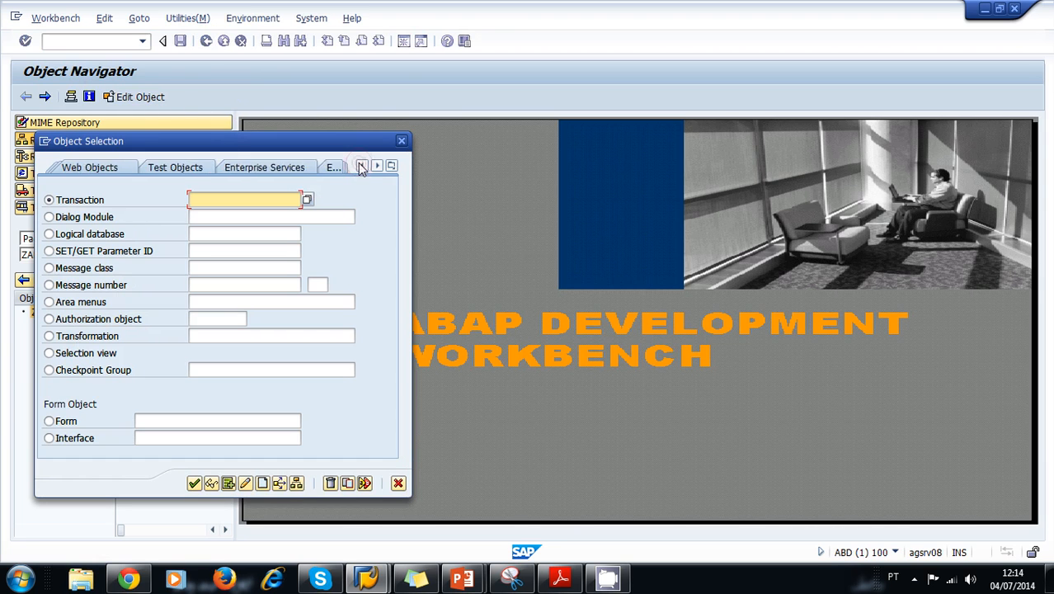
left_click(362, 166)
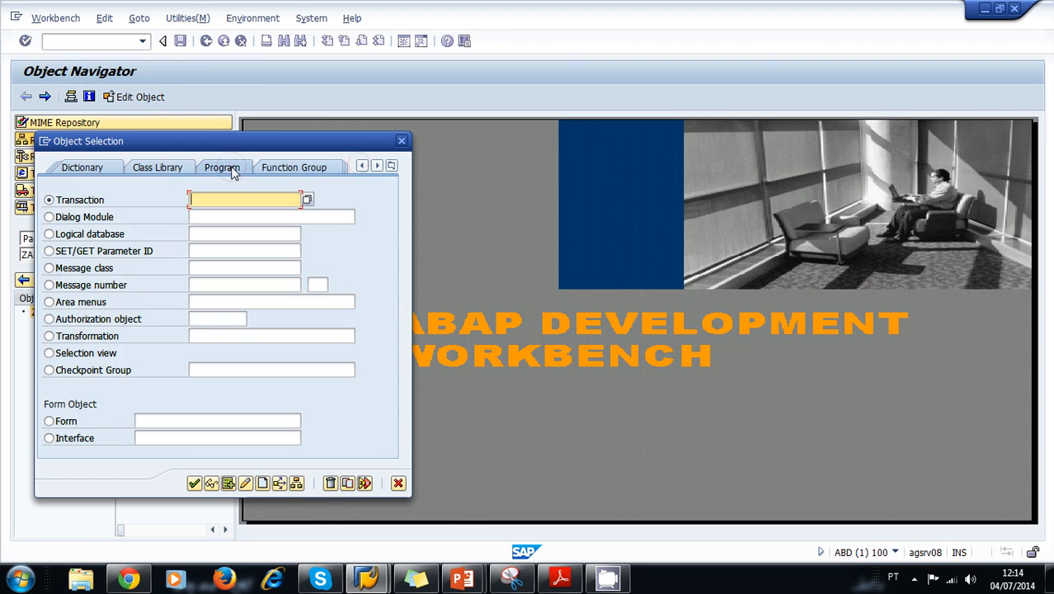
left_click(221, 167)
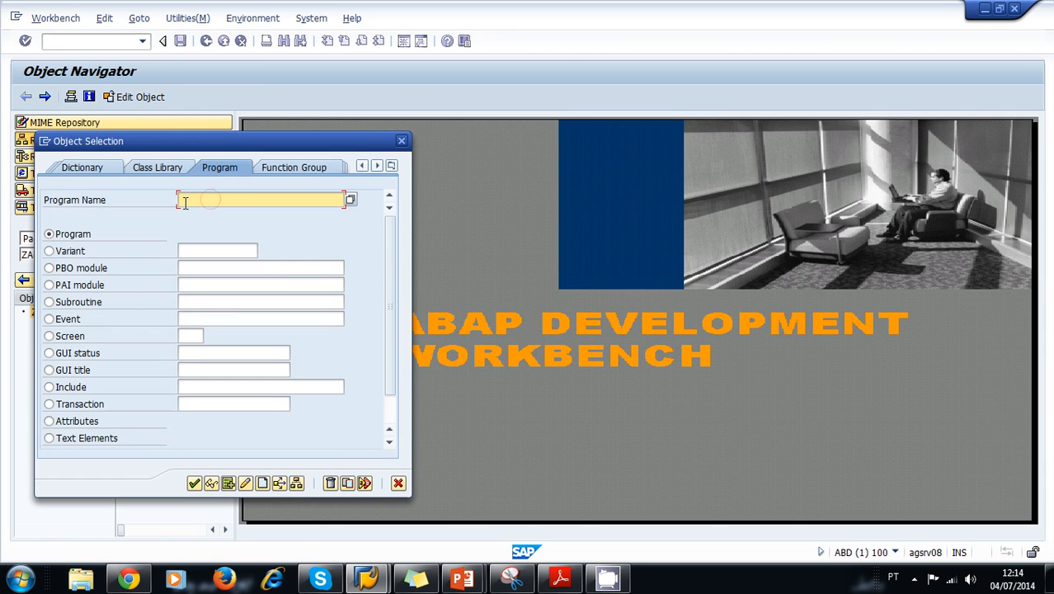
type("ztext")
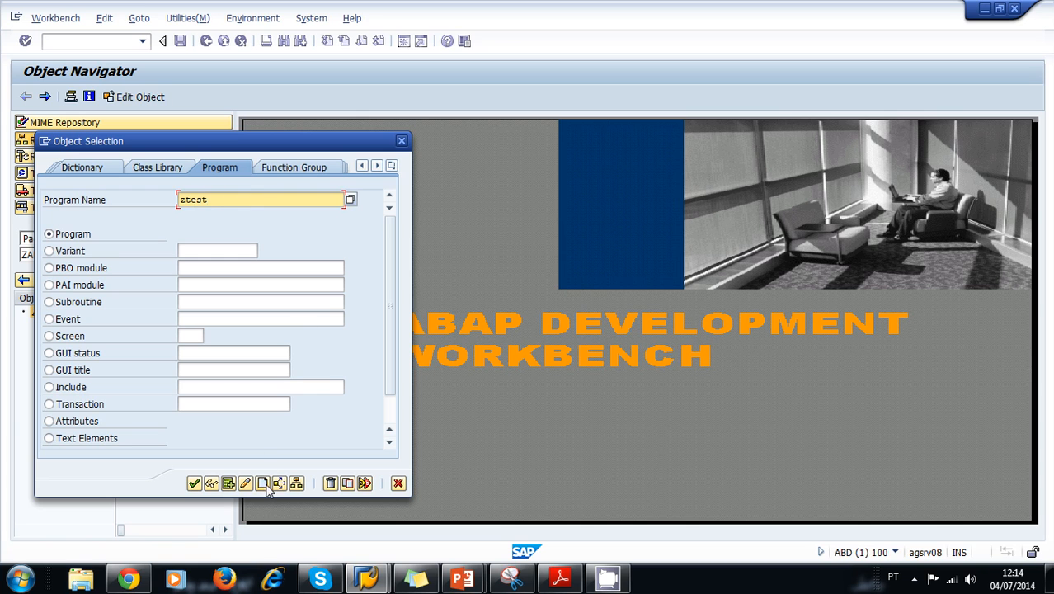
mouse_move(263, 483)
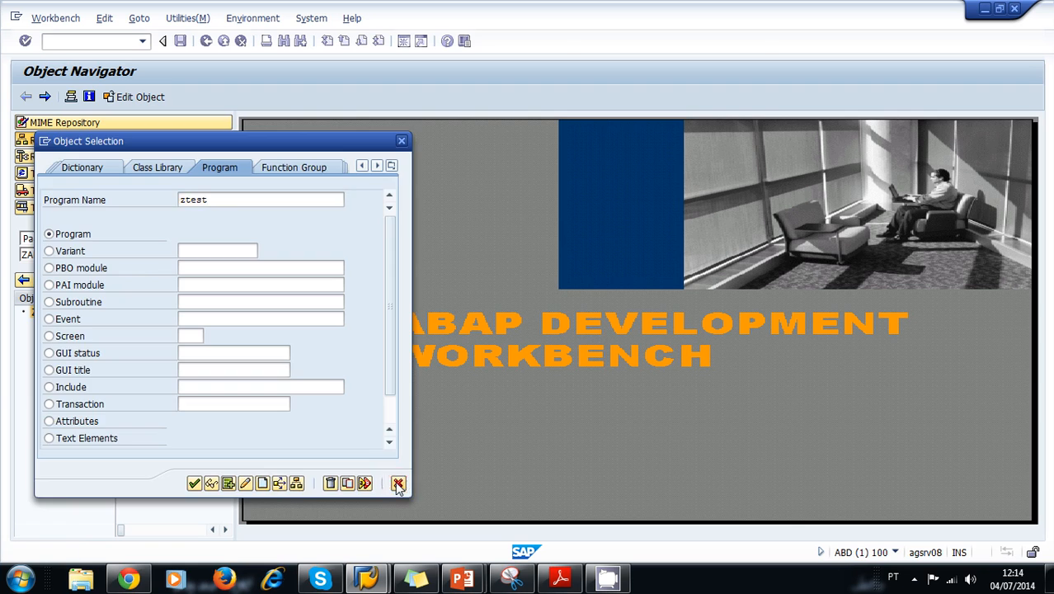
left_click(399, 483)
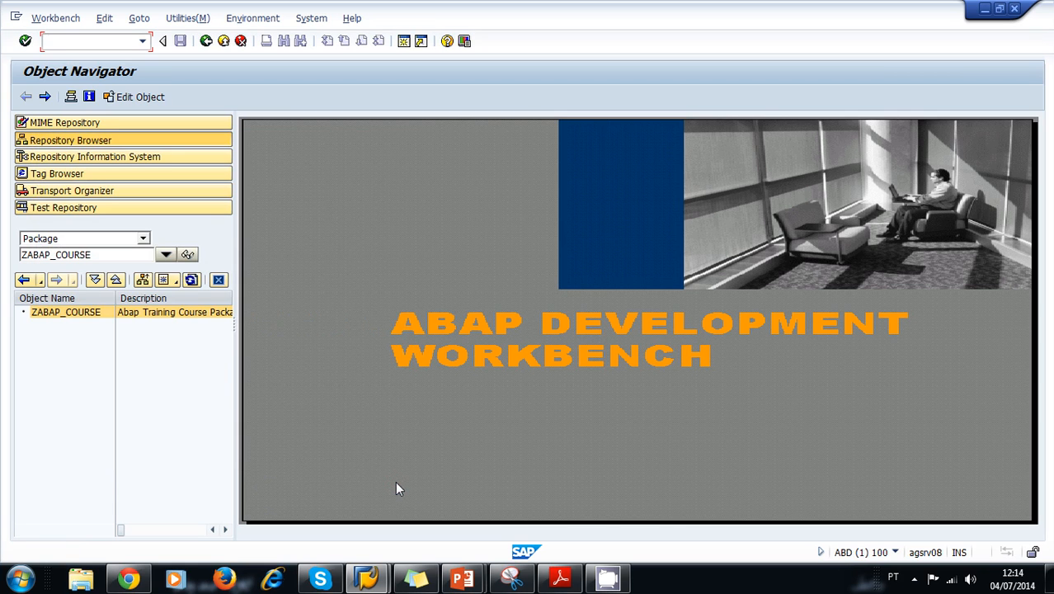
mouse_move(347, 404)
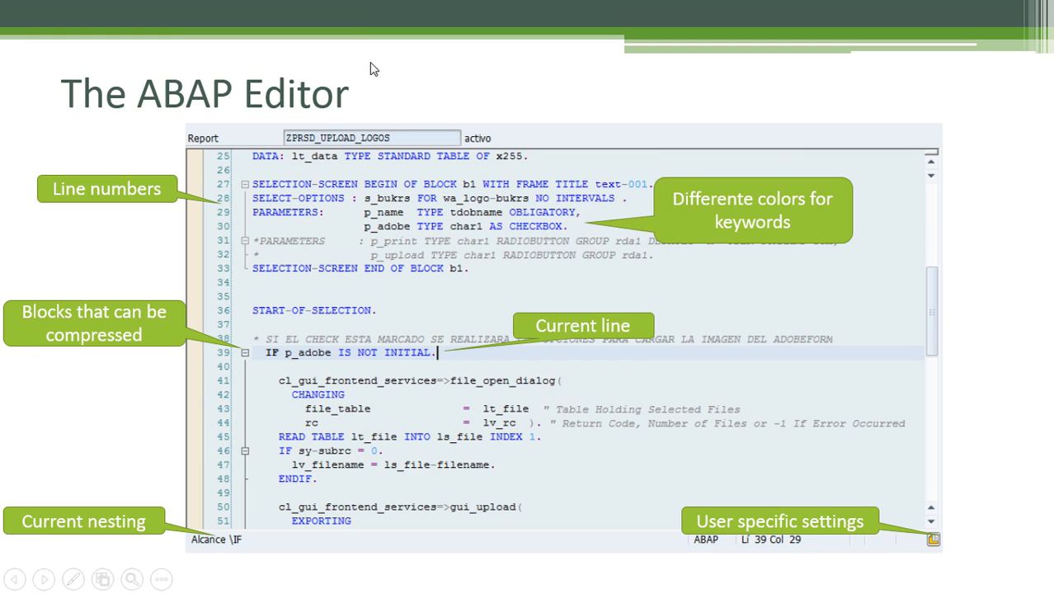
mouse_move(379, 59)
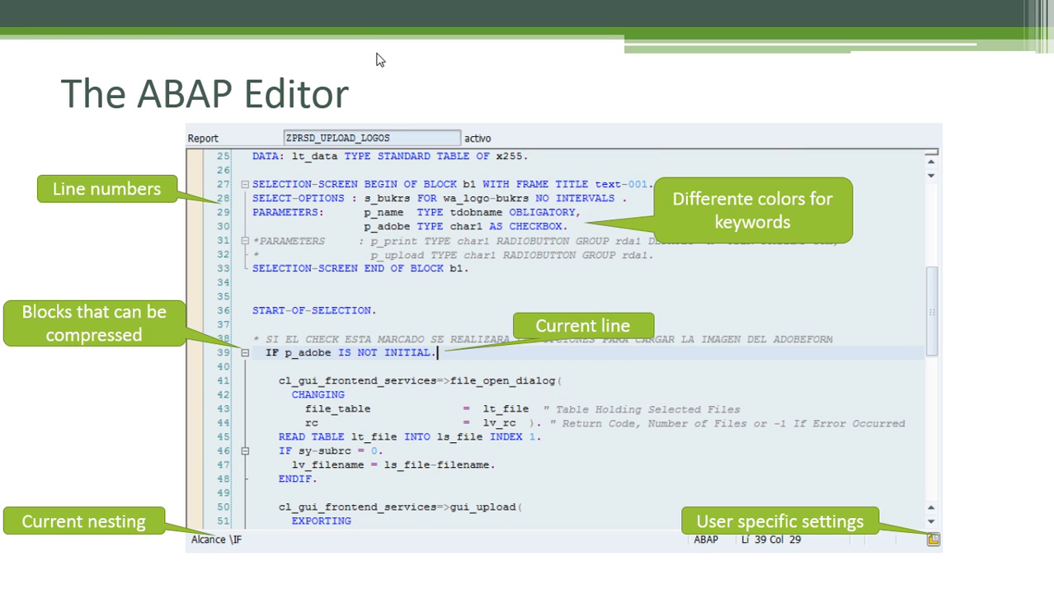
mouse_move(295, 192)
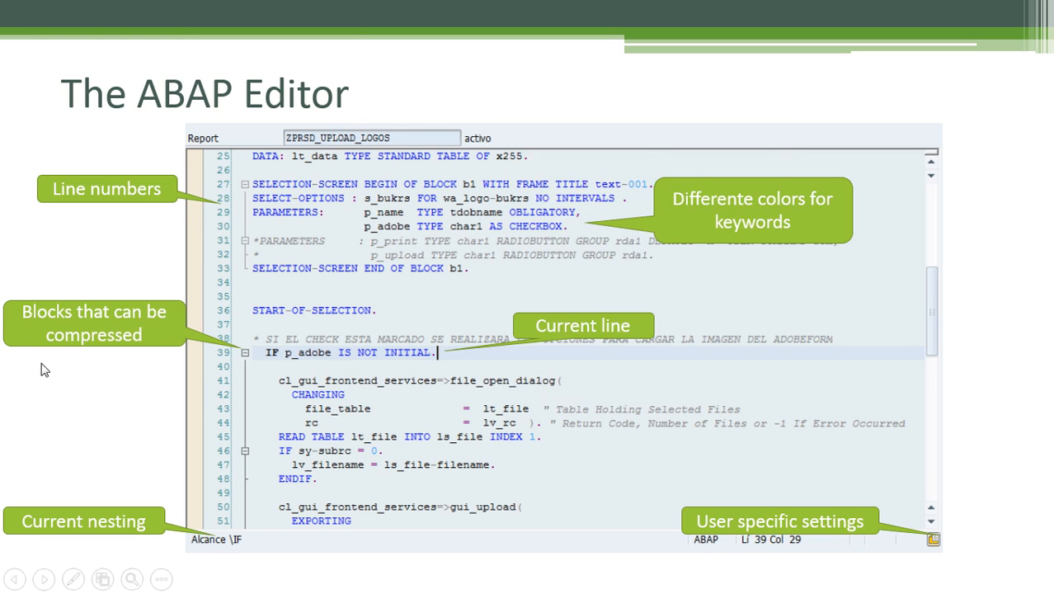
mouse_move(253, 365)
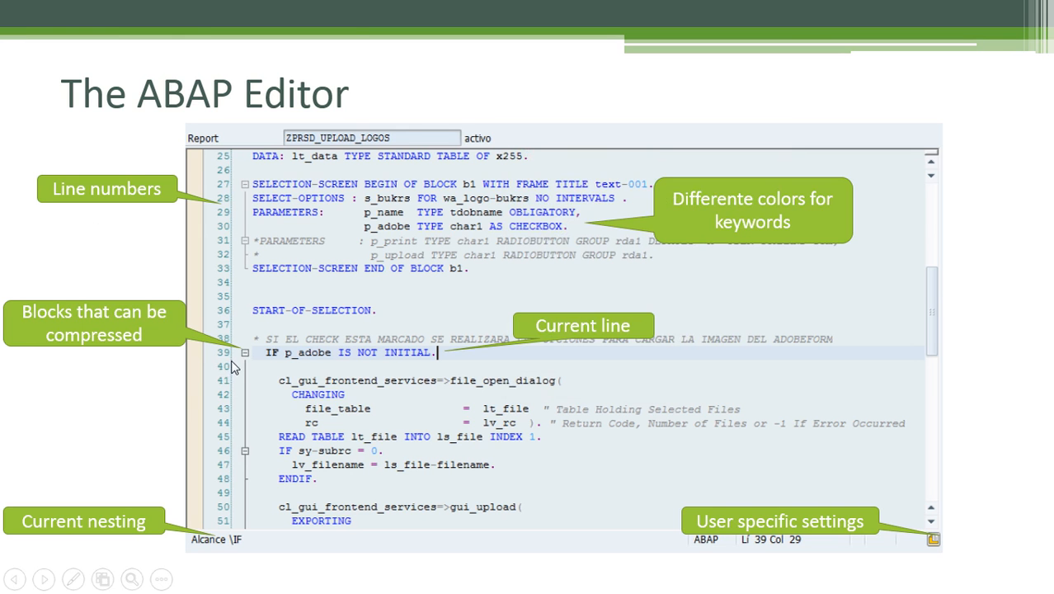
mouse_move(99, 559)
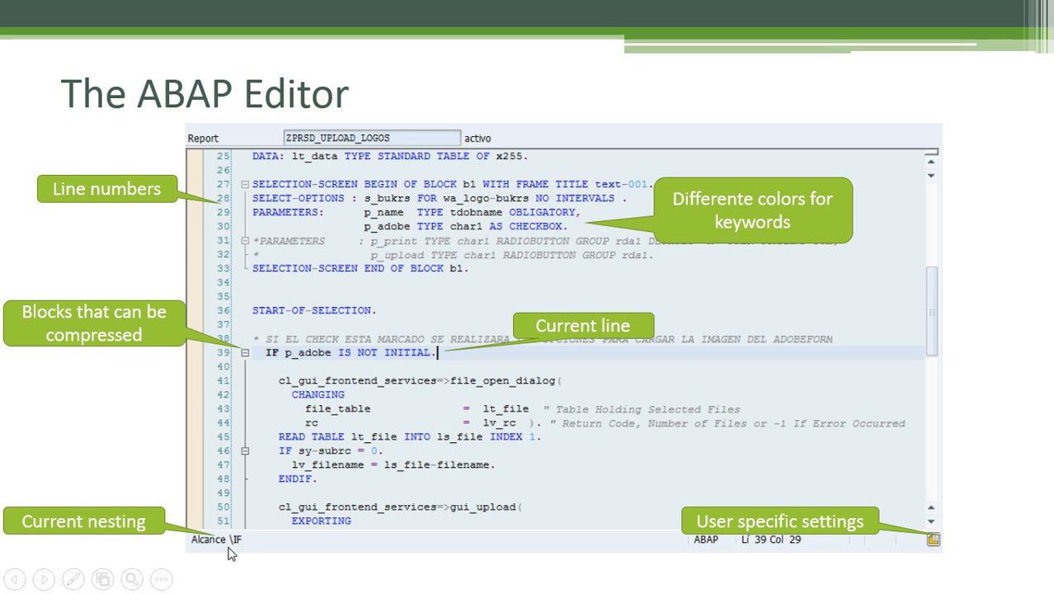
mouse_move(250, 554)
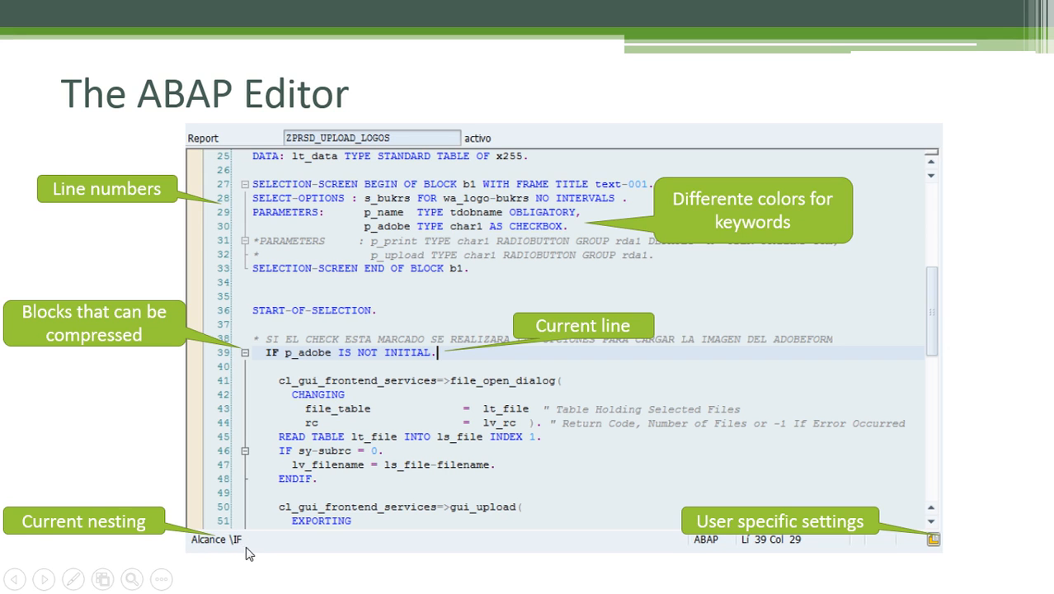
mouse_move(717, 213)
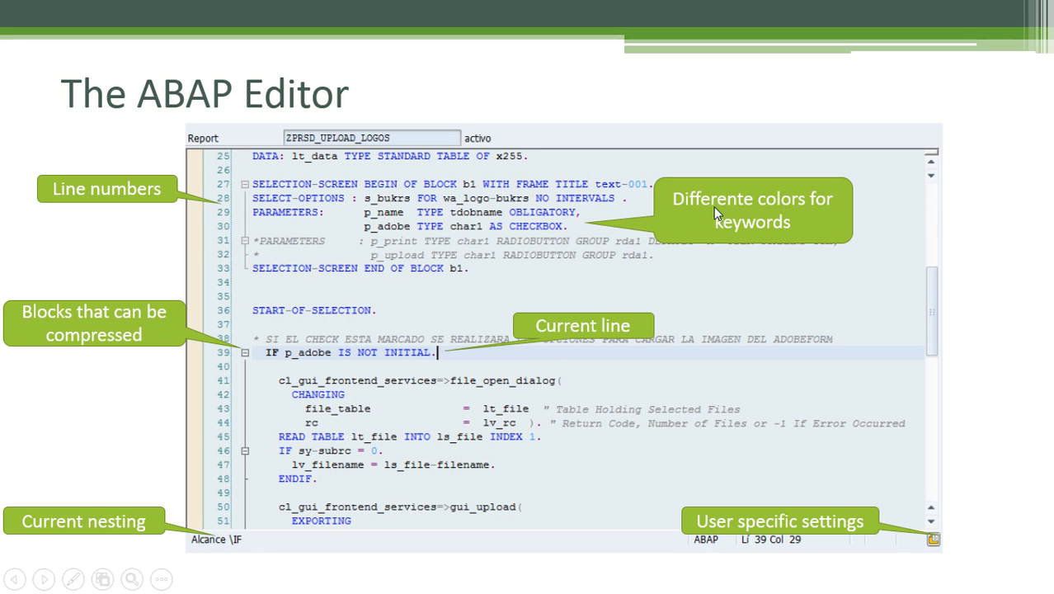
mouse_move(763, 240)
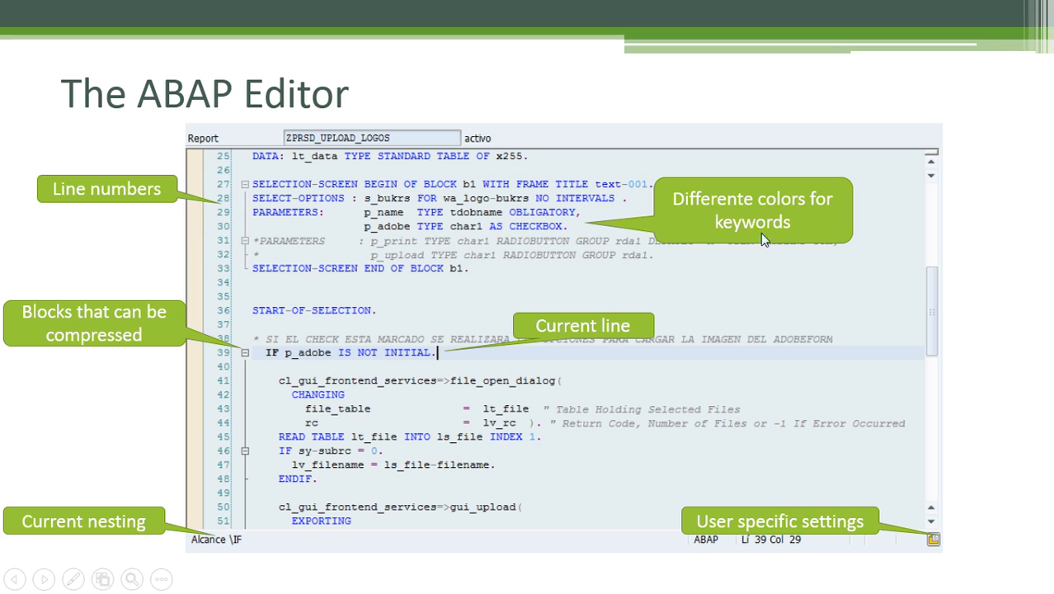
mouse_move(569, 279)
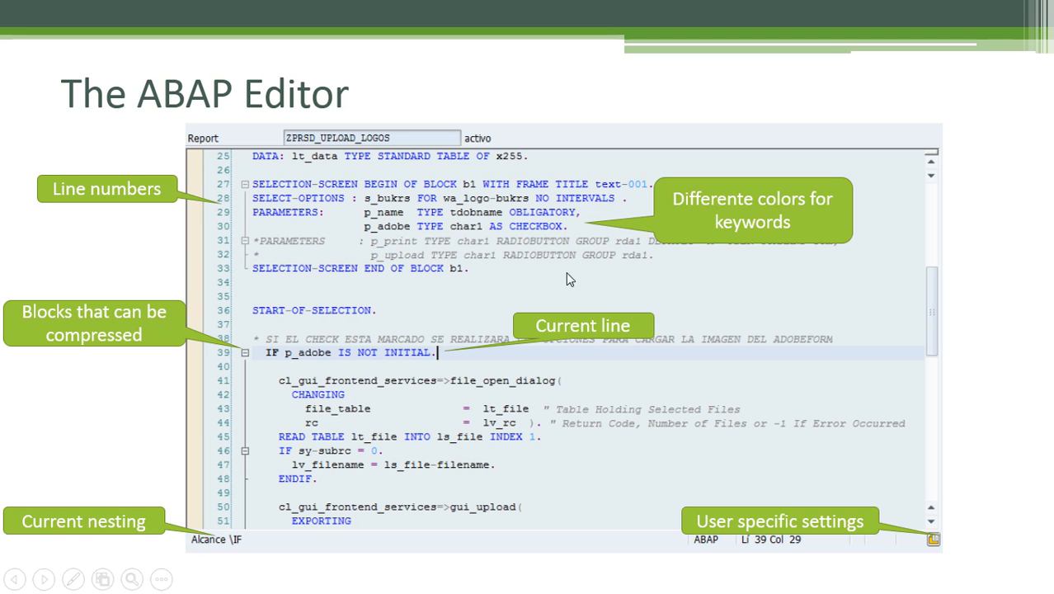
mouse_move(821, 538)
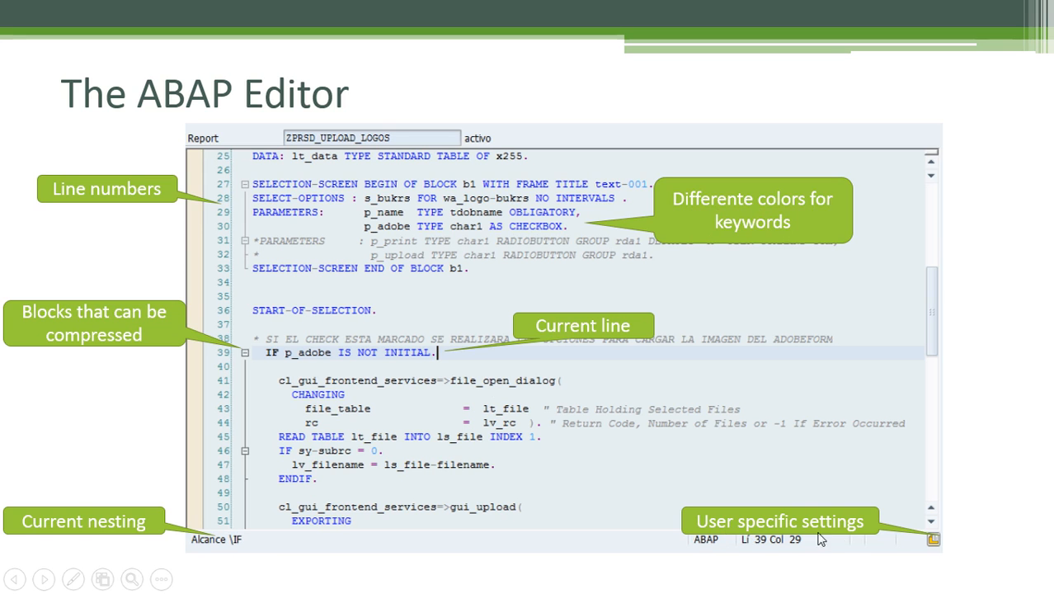
mouse_move(946, 555)
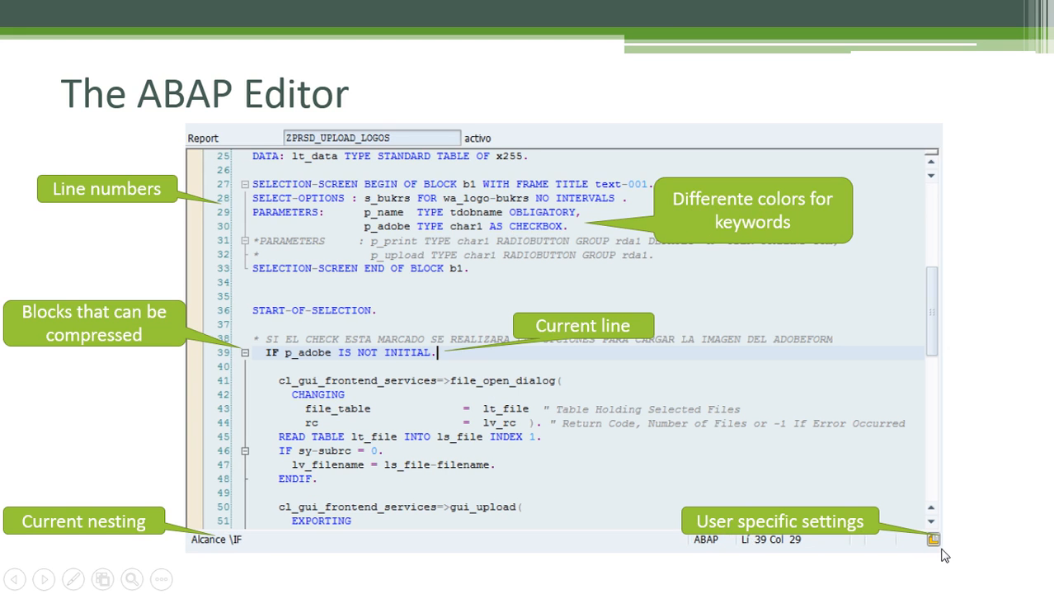